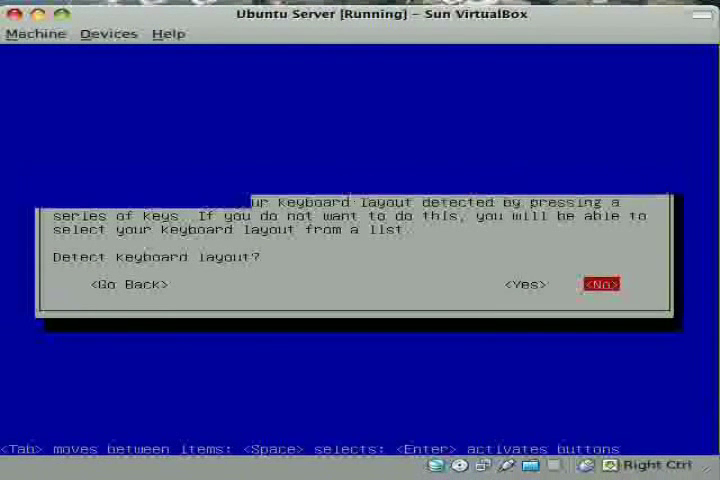
Decline automatic keyboard layout detection at the 'Detect keyboard layout?' prompt.
click(600, 284)
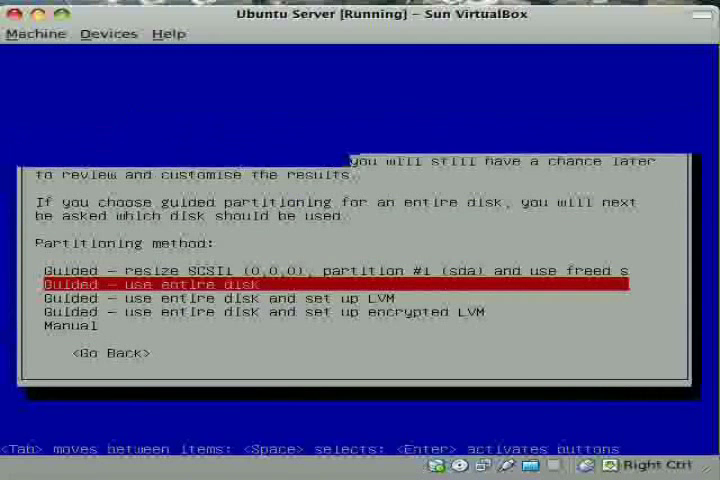
Accept 'Guided - use entire disk' so the whole virtual disk is partitioned automatically.
key(Return)
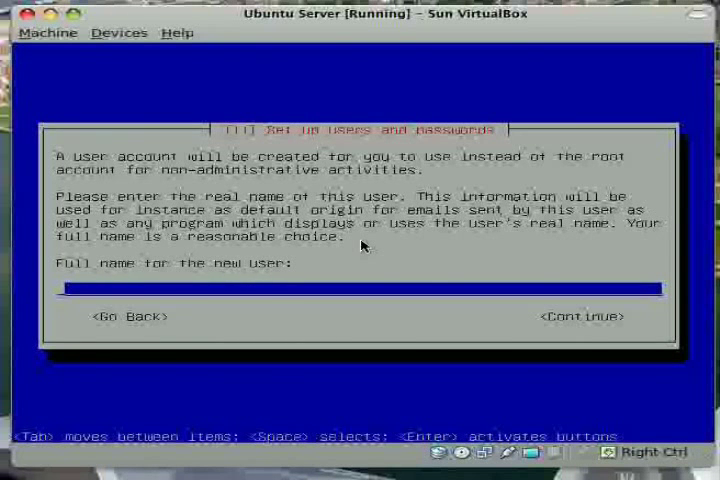
Create user 'screencast' with username screencast and enter its password twice.
text(screen)
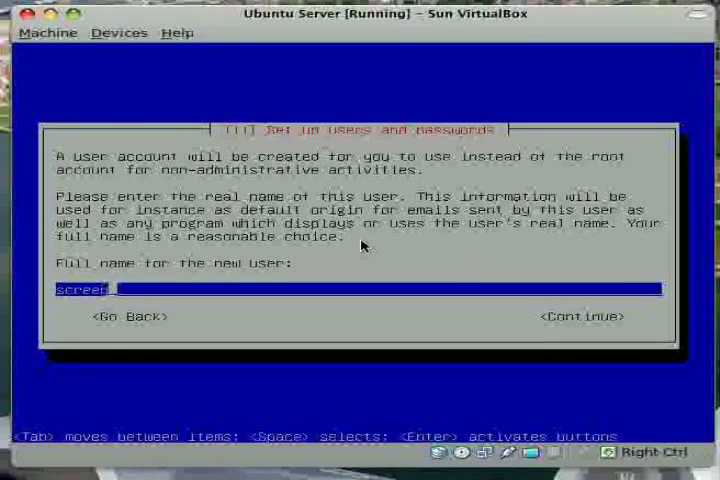
text(cast)
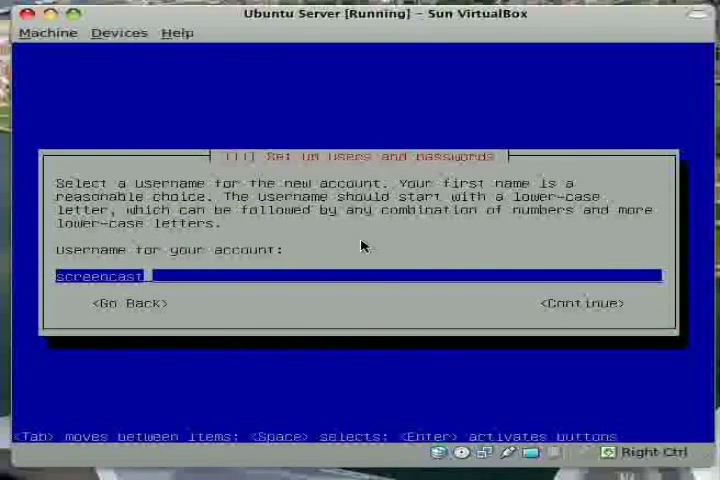
key(Tab)
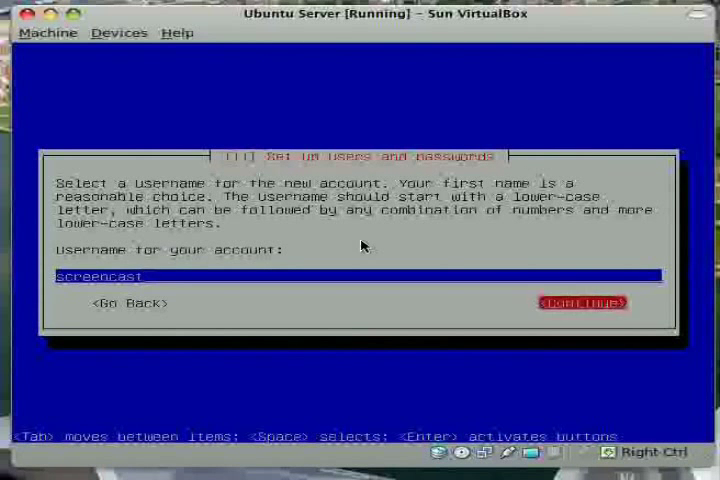
click(584, 304)
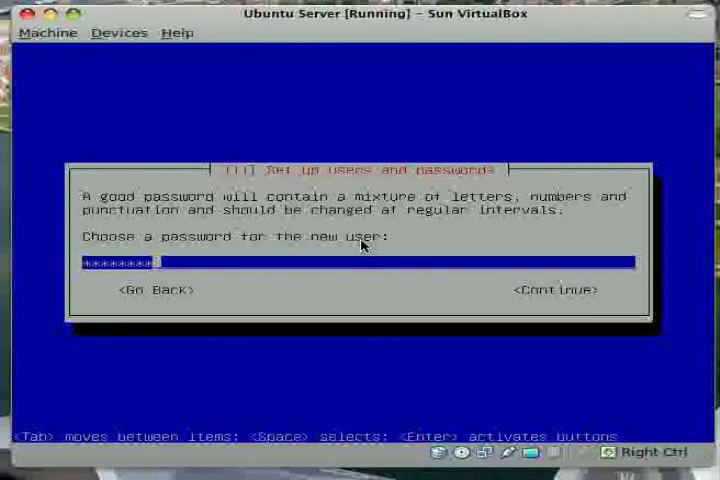
key(Return)
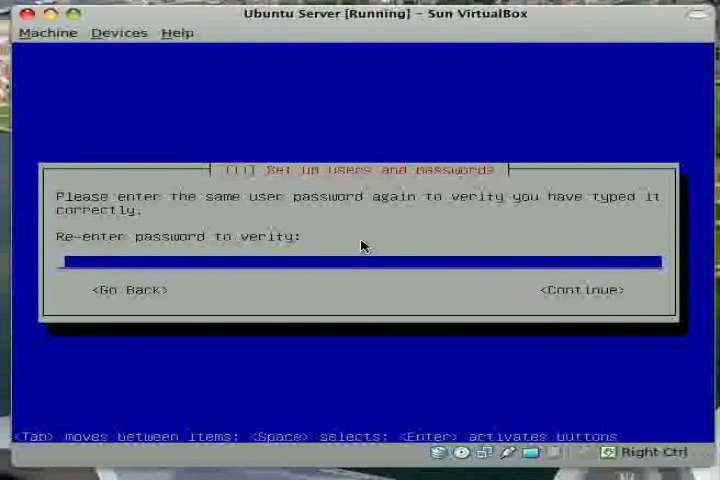
text(password)
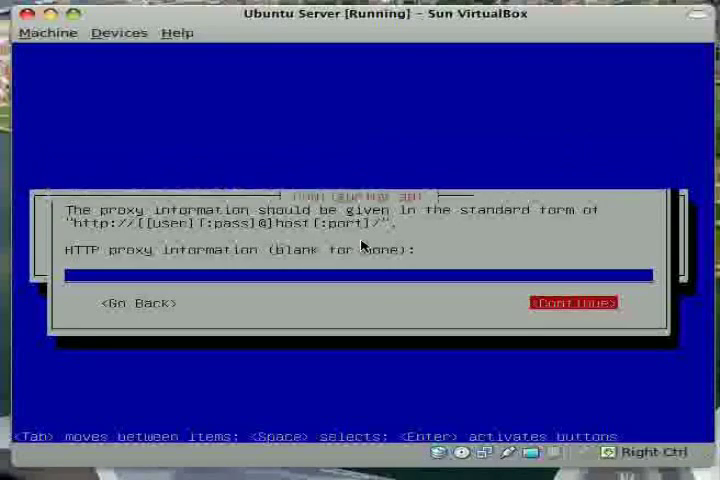
Continue with a blank HTTP proxy and choose 'No automatic updates'.
click(574, 304)
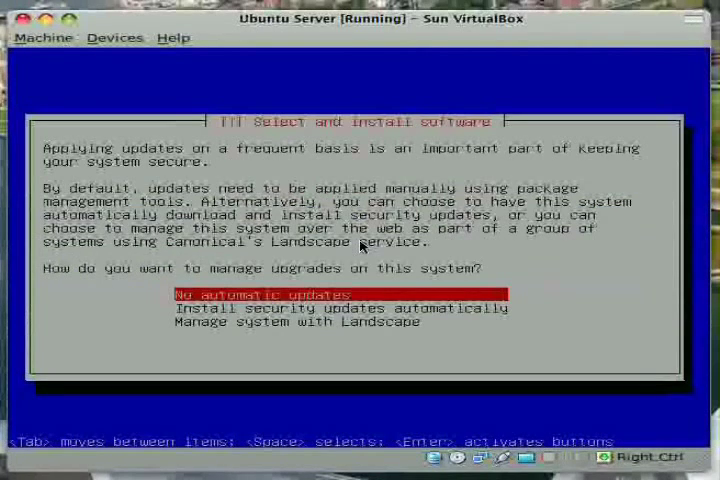
key(Down)
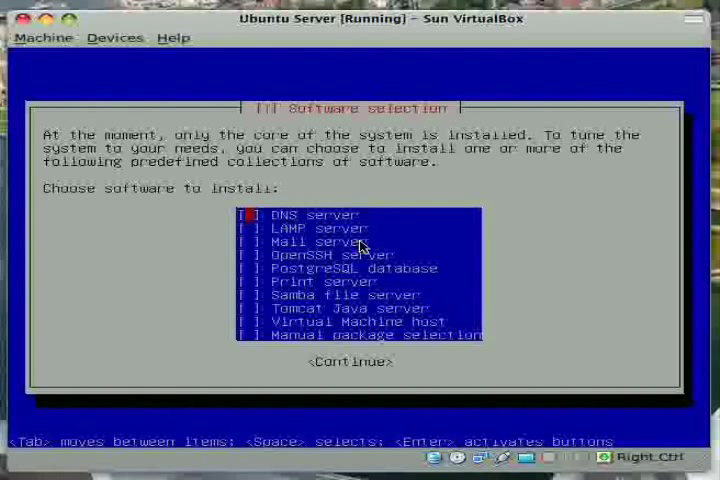
Mark 'LAMP server' and 'OpenSSH server' for installation and continue.
key(Down)
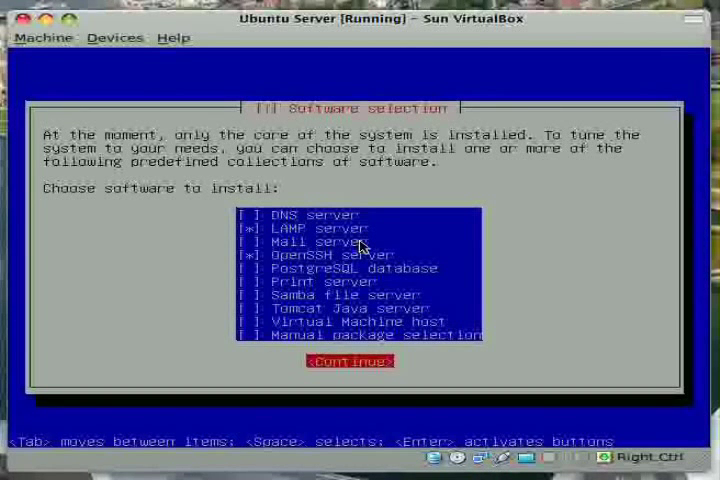
click(336, 364)
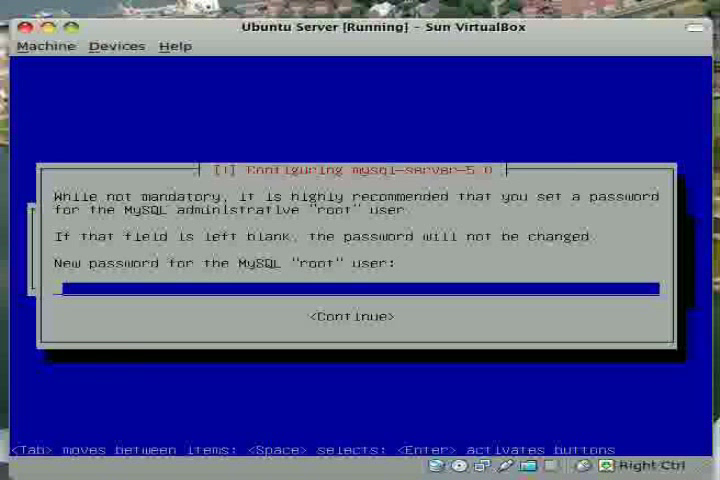
Enter and confirm the MySQL root password so software installation proceeds.
text(***)
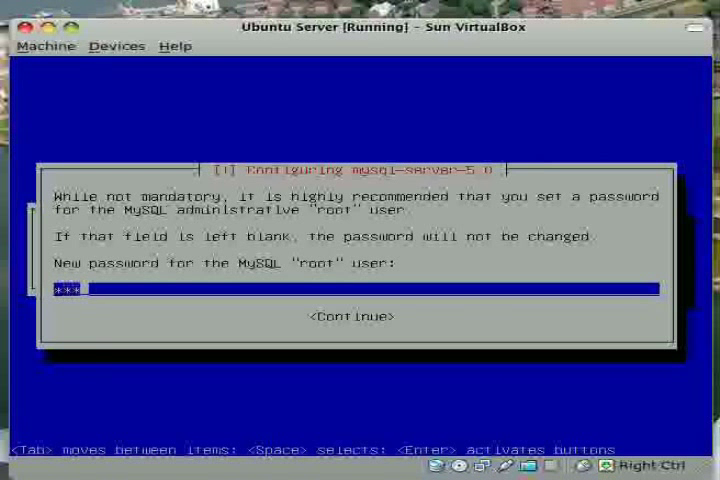
text(****)
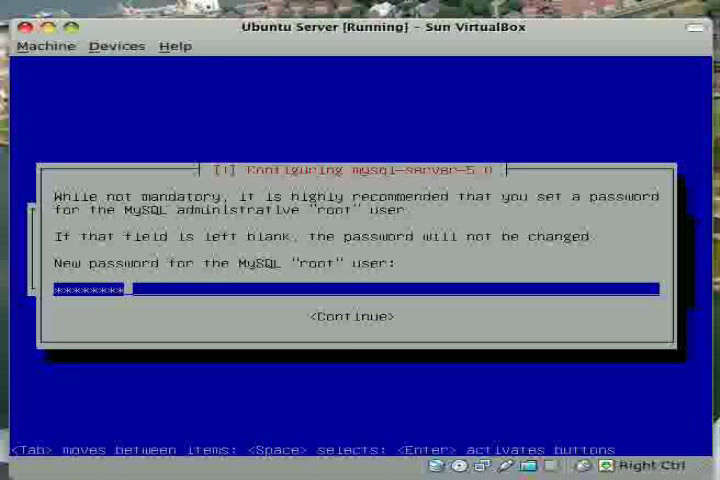
key(Tab)
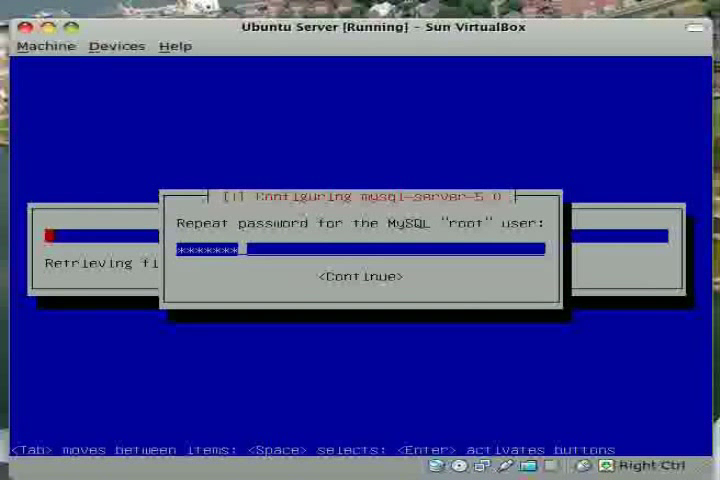
key(enter)
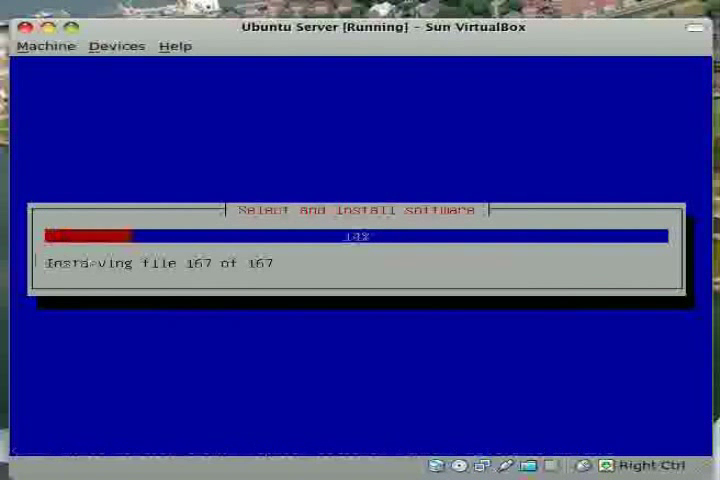